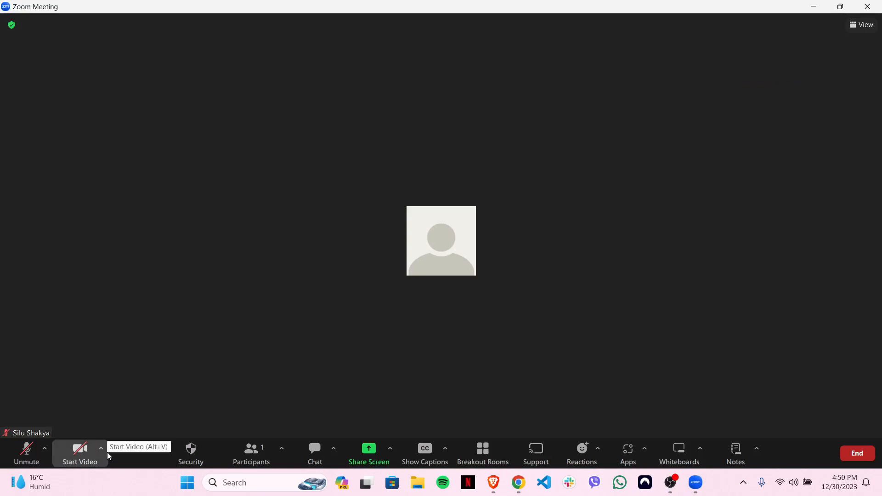
Reach the Background & Effects settings via 'Choose Virtual Background...' under Start Video
left_click(101, 448)
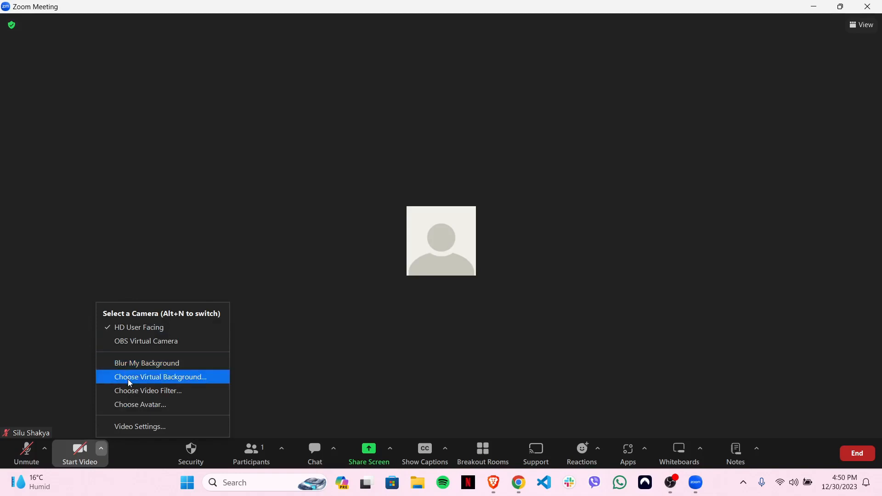
left_click(159, 376)
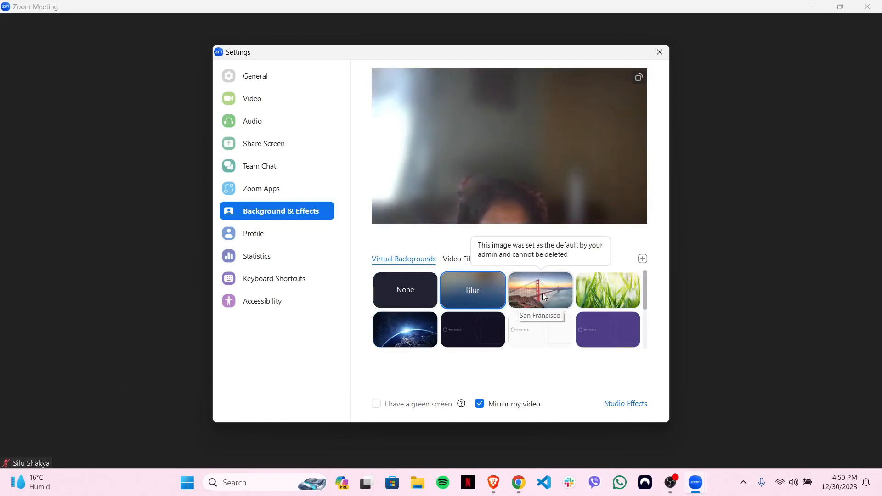
Apply the tropical beach palm-tree background and start the meeting video with it
left_click(540, 289)
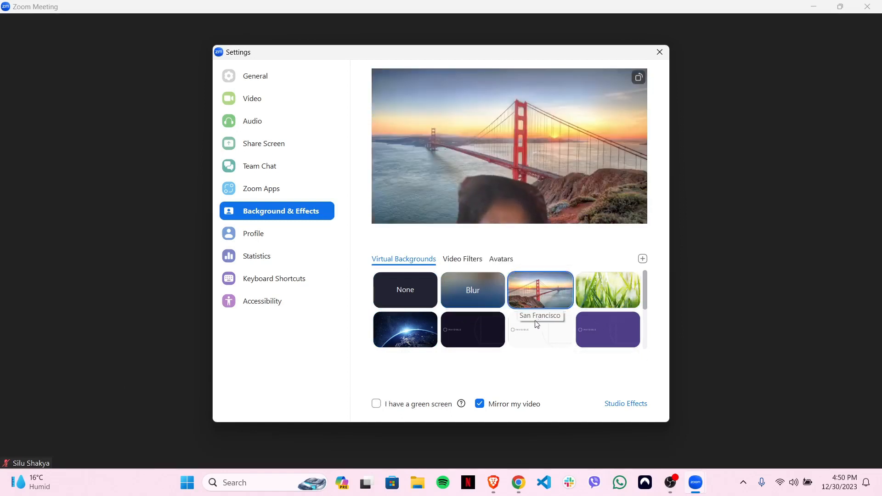
left_click(539, 330)
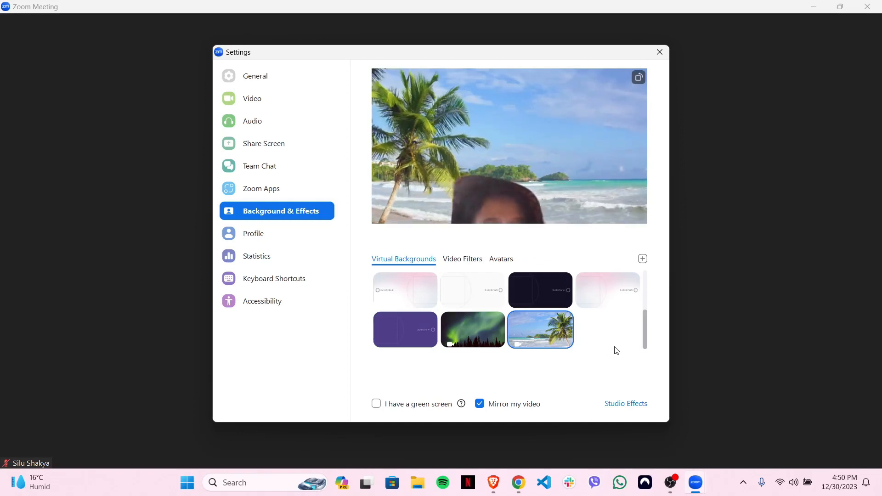
left_click(659, 52)
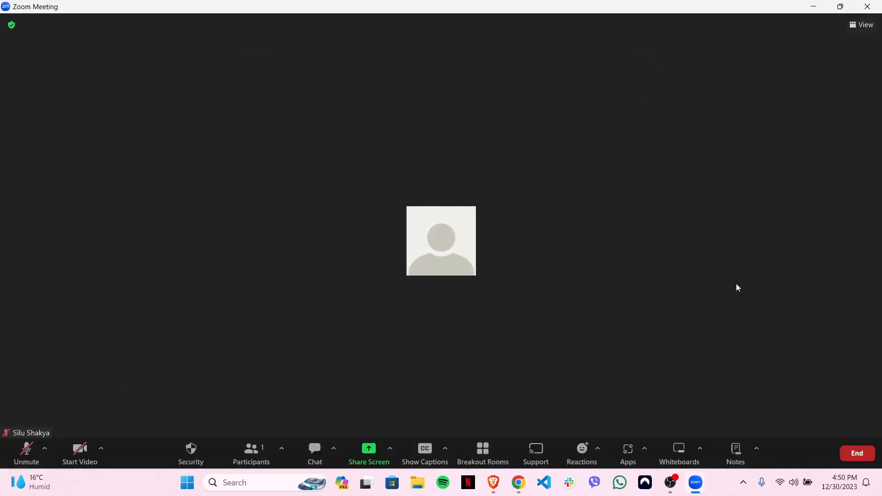
mouse_move(615, 270)
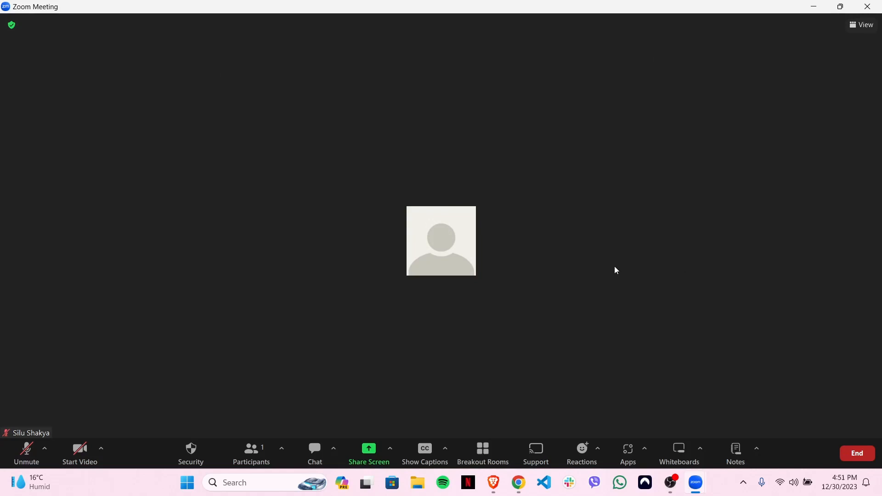
left_click(79, 454)
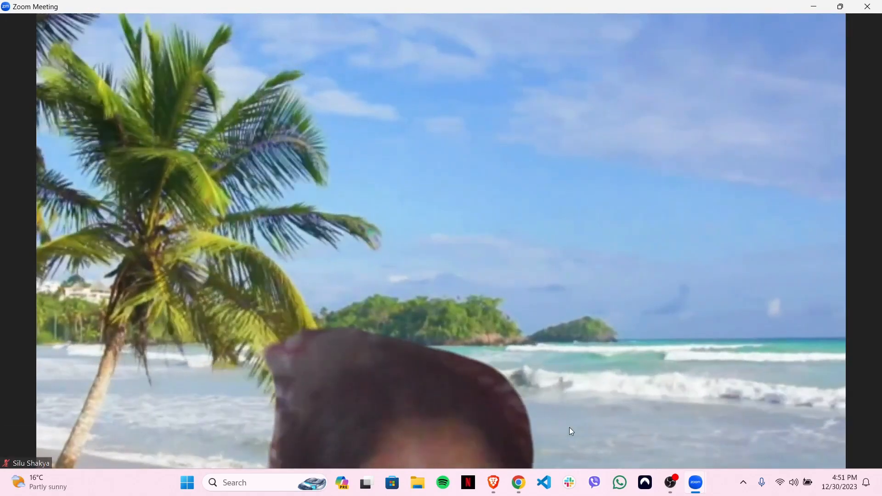